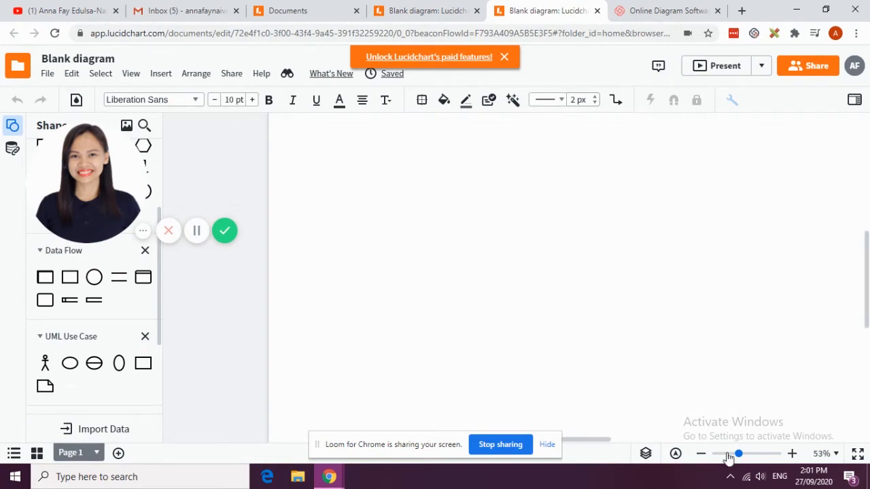
Place a rectangle container on the page as the system boundary and stretch it taller
left_click(701, 454)
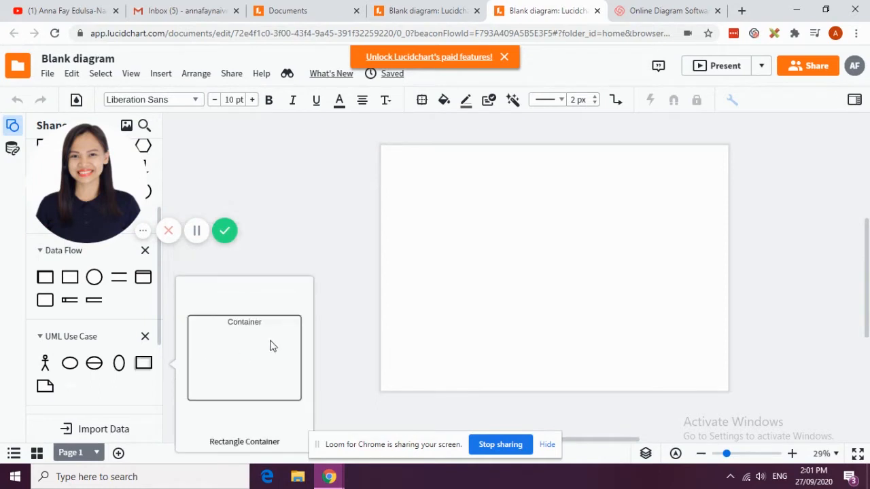
left_click_drag(244, 358, 541, 191)
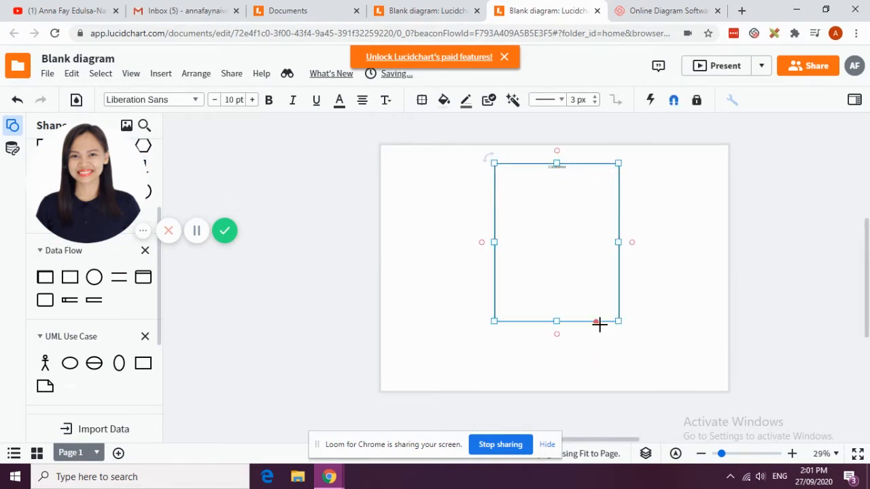
left_click_drag(556, 321, 556, 375)
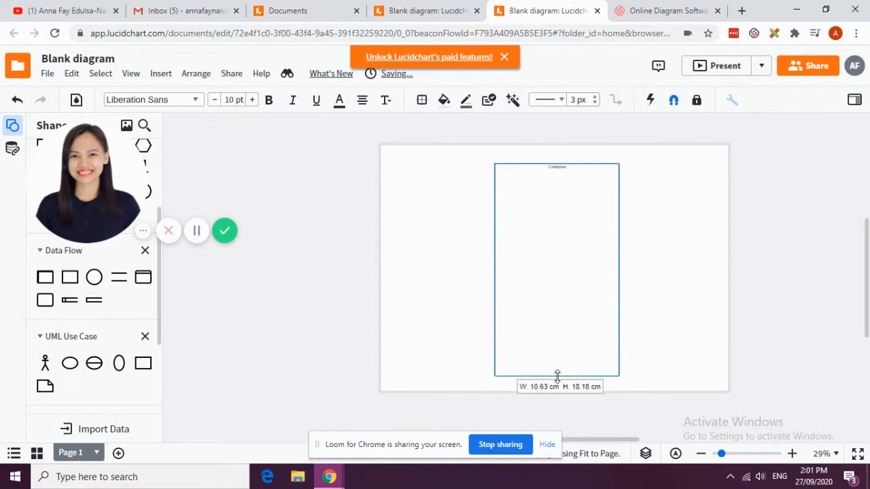
Title the boundary container Chelly's Website
left_click(791, 454)
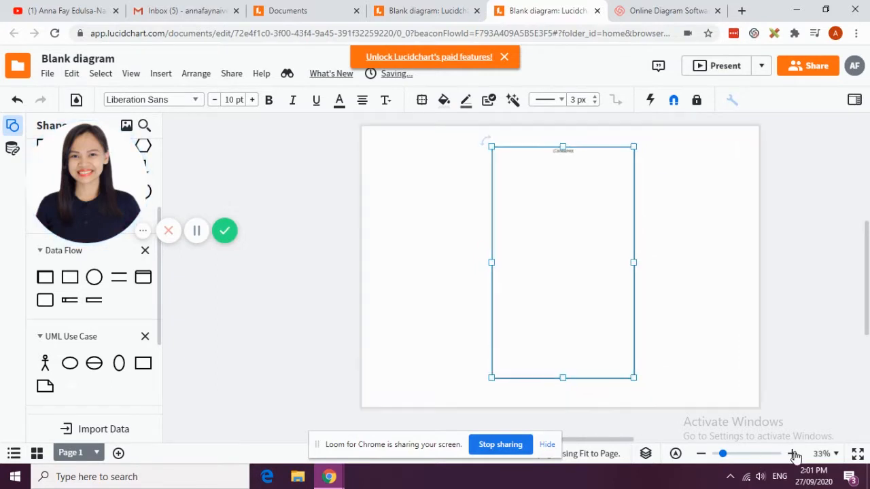
left_click(793, 454)
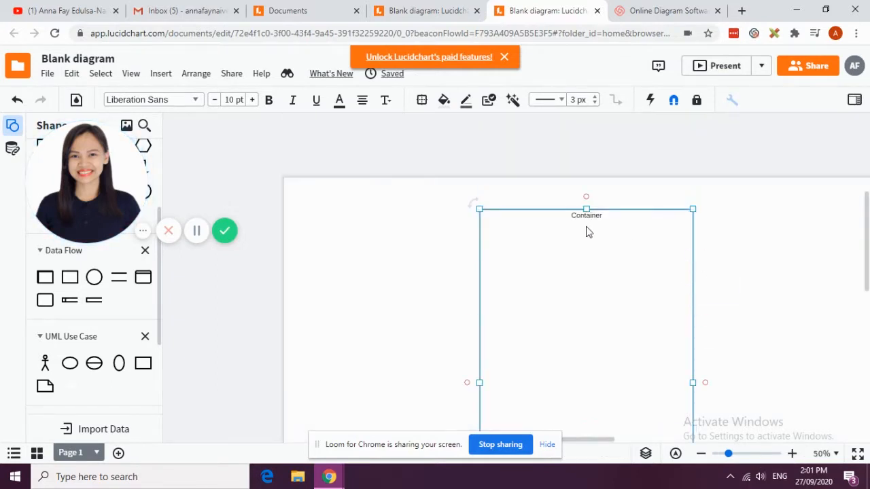
double_click(587, 215)
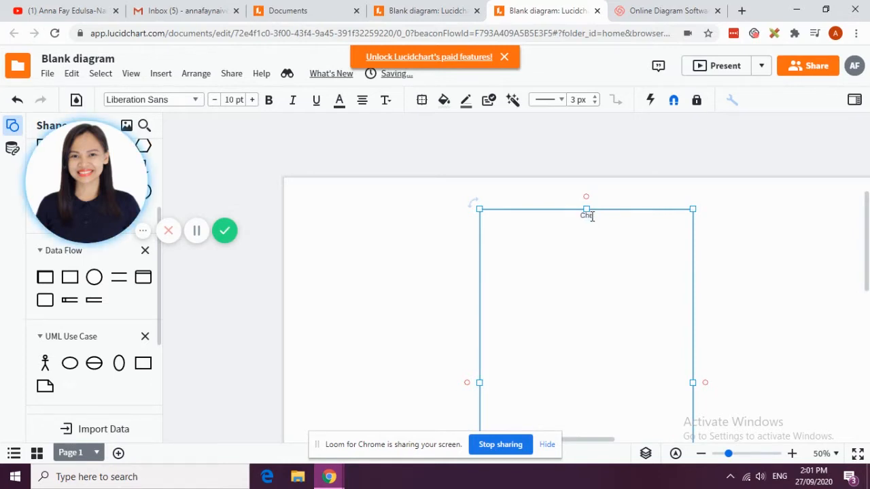
type("Chelly's Website")
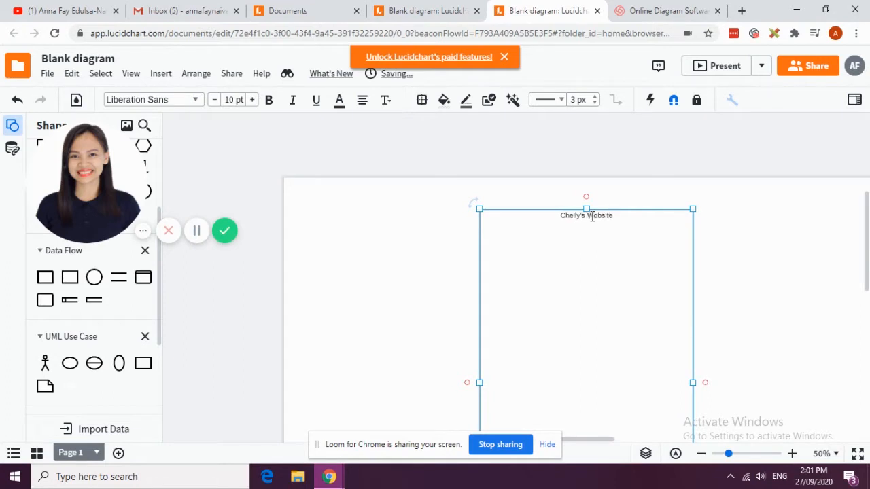
Name the left actor Blogger and select the right actor to rename it Admin
left_click(701, 454)
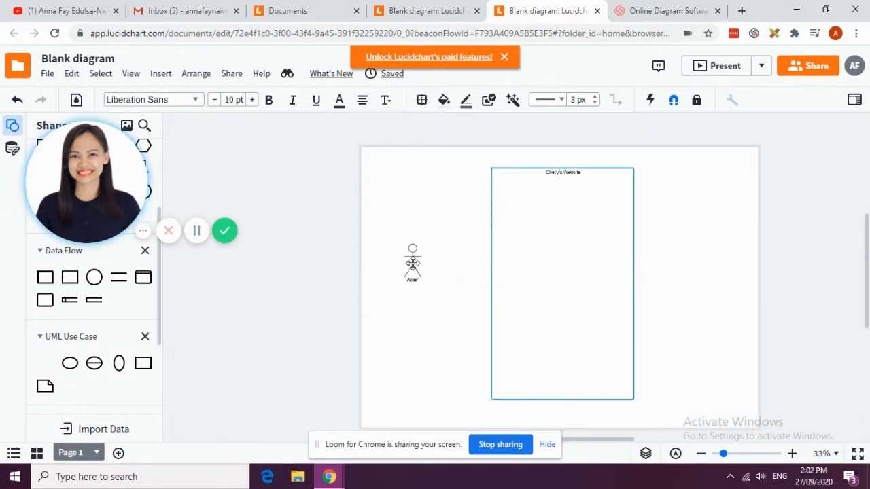
left_click(414, 264)
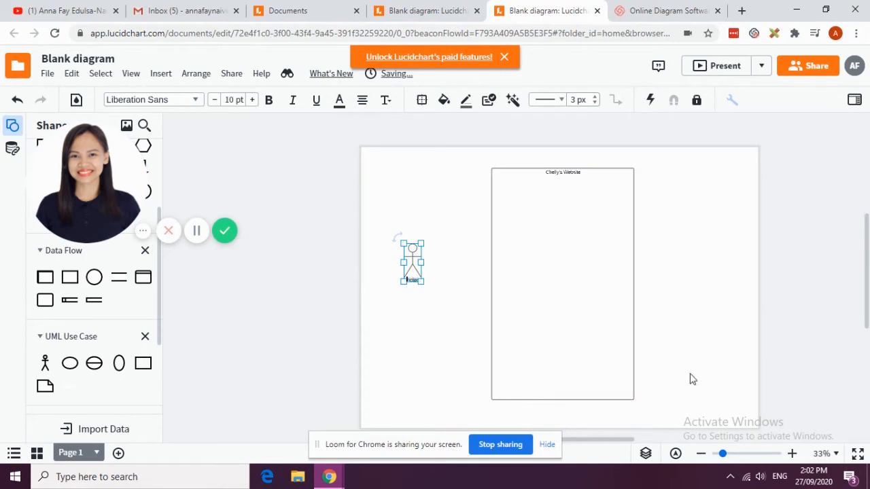
left_click(791, 454)
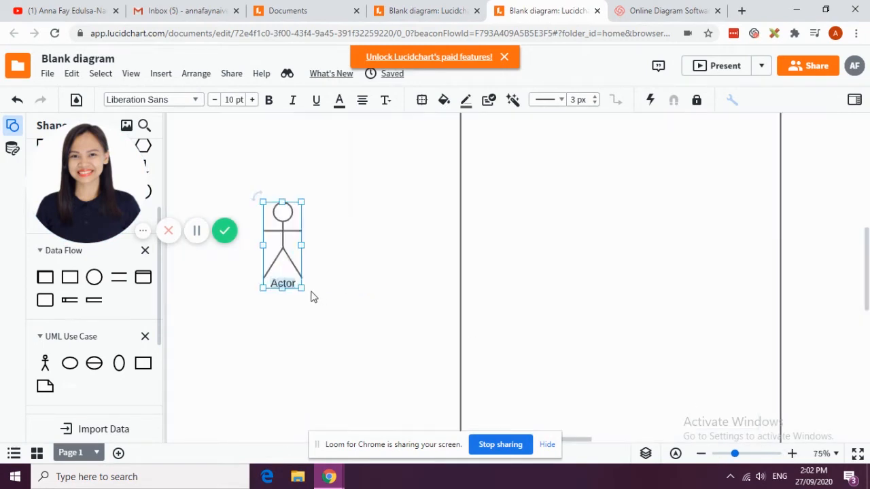
type("Blogger")
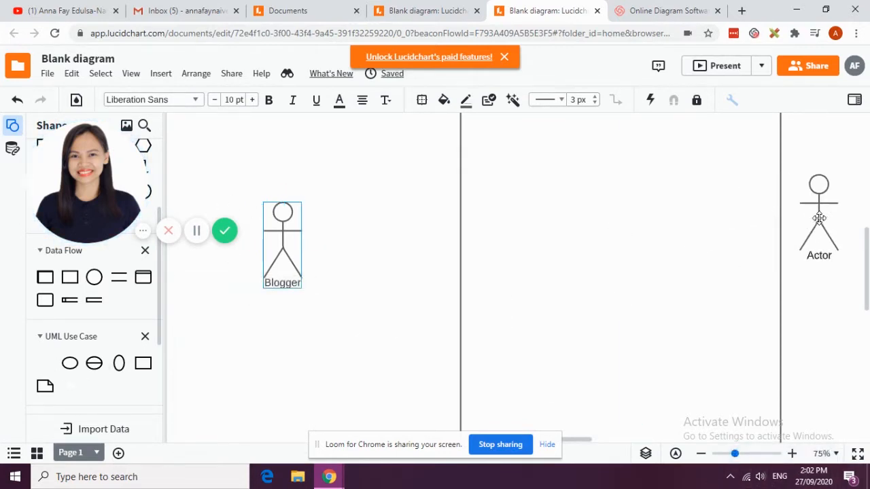
left_click(702, 454)
type("Admin")
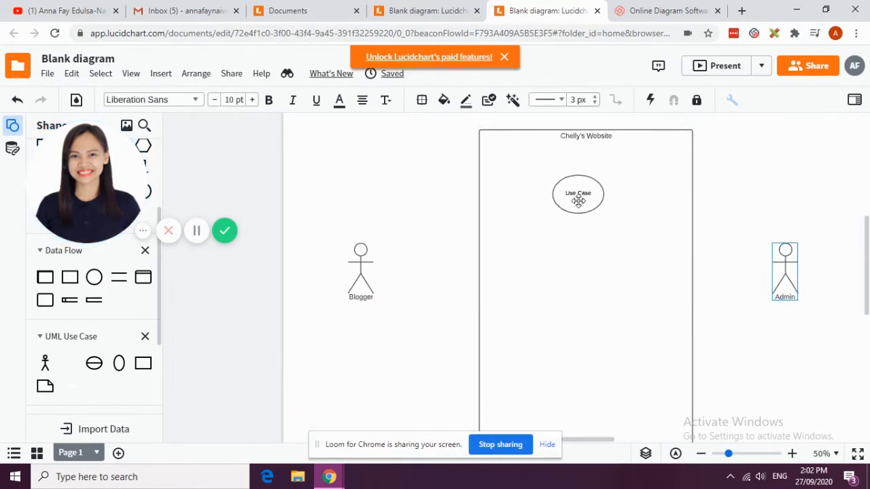
Place a second use case ellipse below the first inside the boundary
left_click_drag(577, 193, 582, 174)
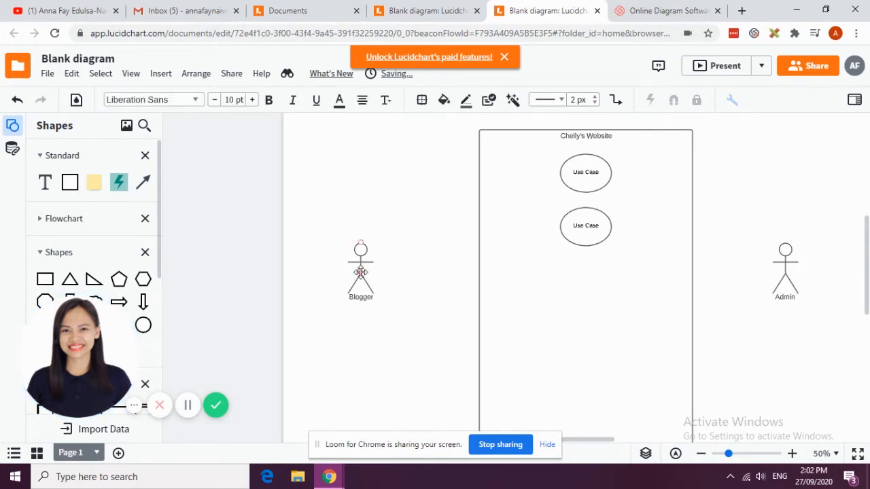
Link Blogger to the top use case with a plain line (no arrowhead) and select it to rename it Log In
left_click(361, 272)
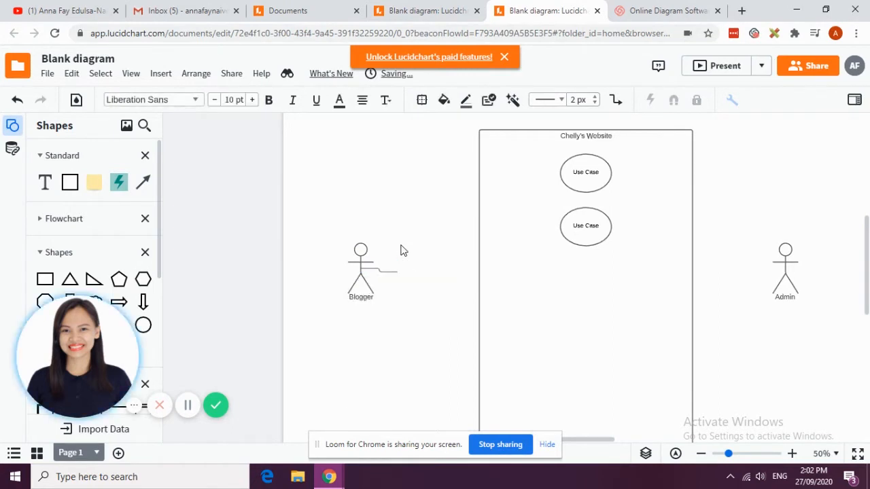
left_click(360, 272)
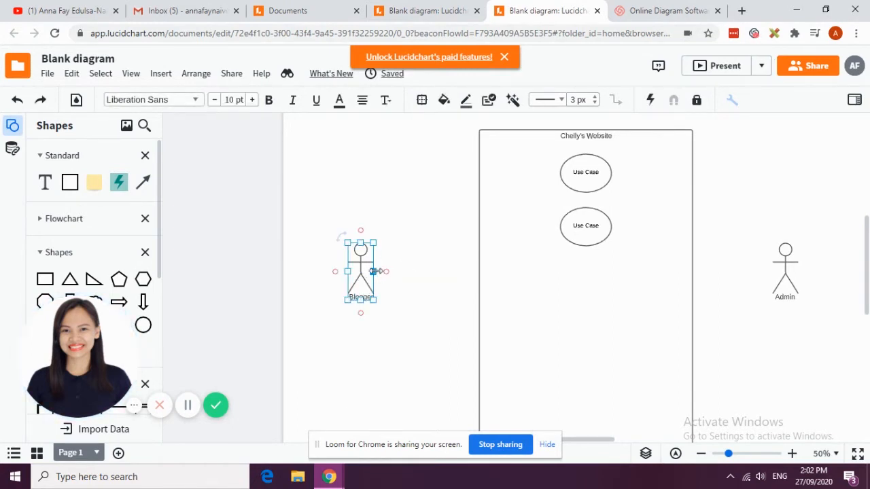
left_click_drag(386, 272, 586, 171)
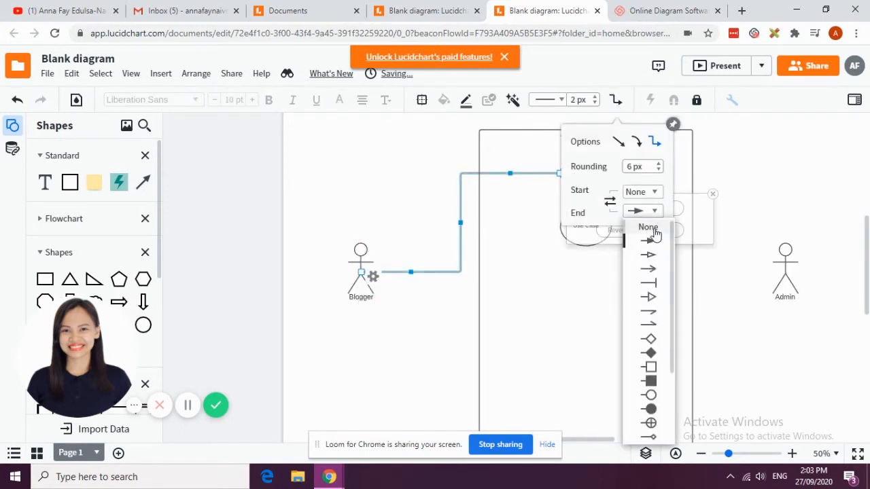
left_click(647, 227)
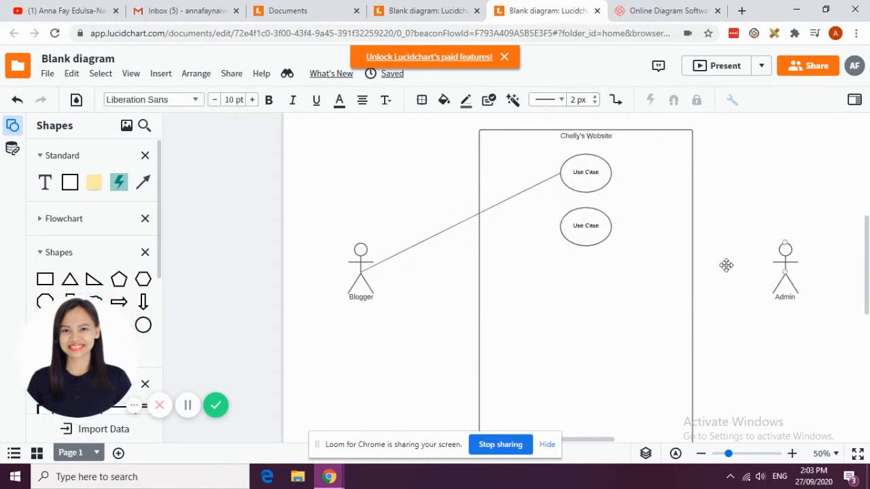
left_click(585, 171)
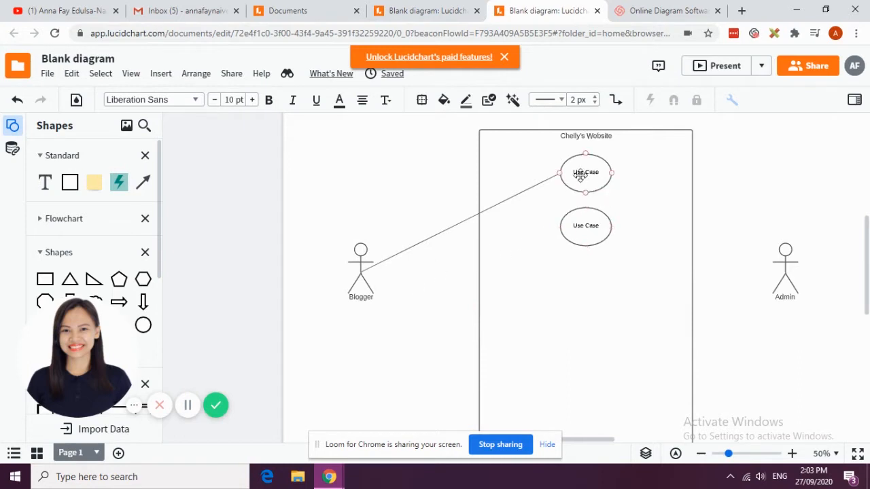
left_click(585, 171)
type("Log In")
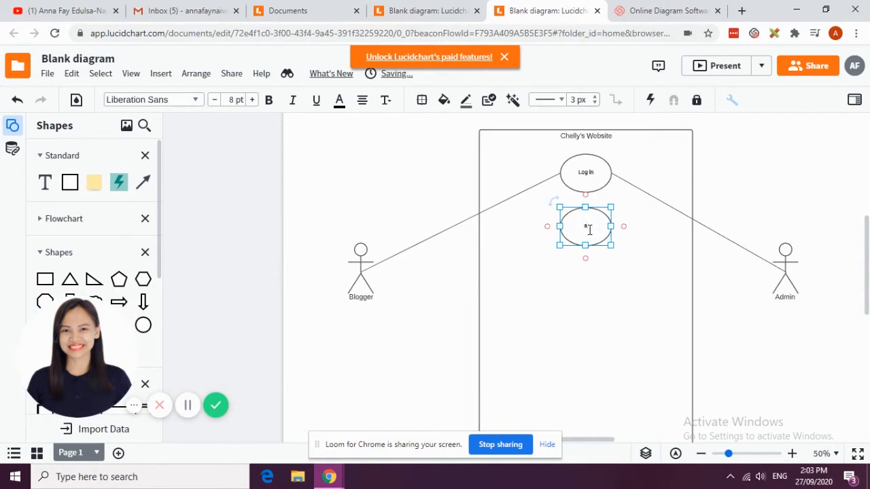
Name the second use case Manage Posts, remove the arrowhead from Blogger's line, and copy the ellipse below
type("Manage Posts")
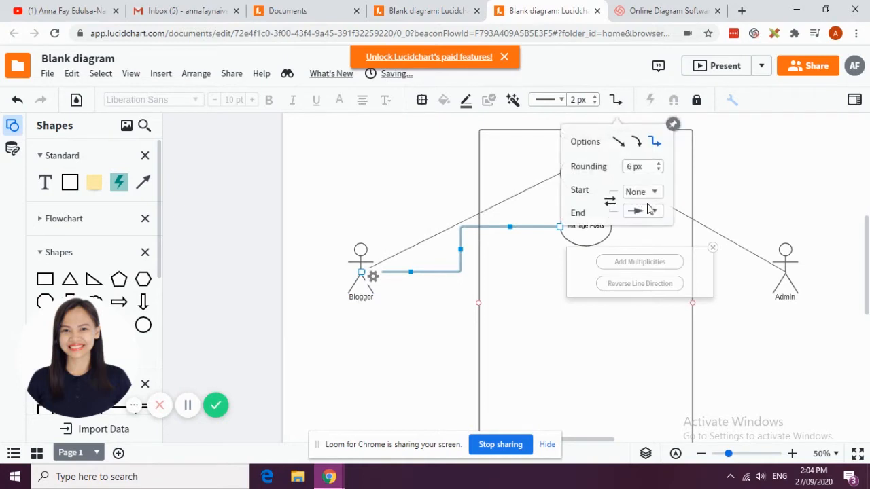
left_click(642, 211)
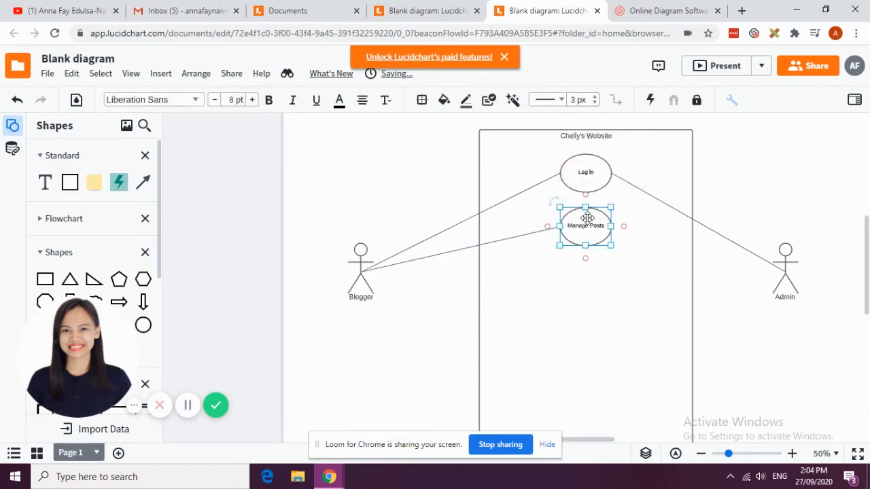
left_click_drag(584, 226, 587, 281)
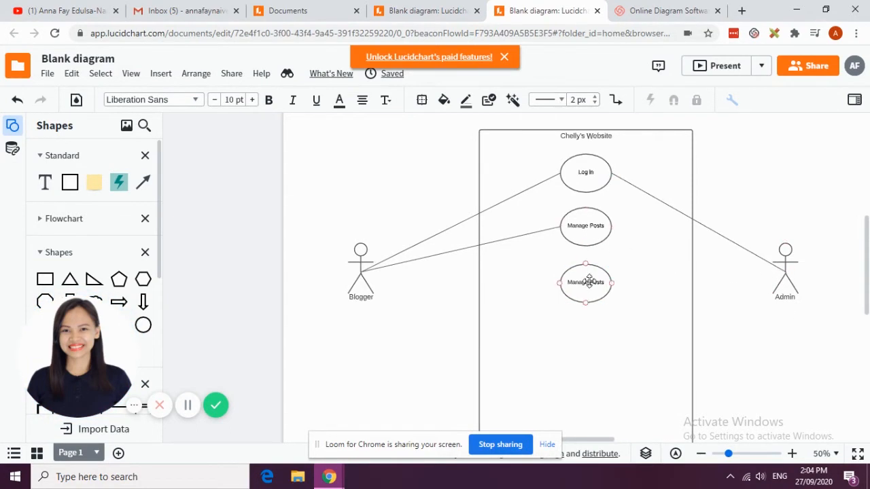
Name the third use case Manage Users and give the Admin line no arrowhead
left_click(584, 283)
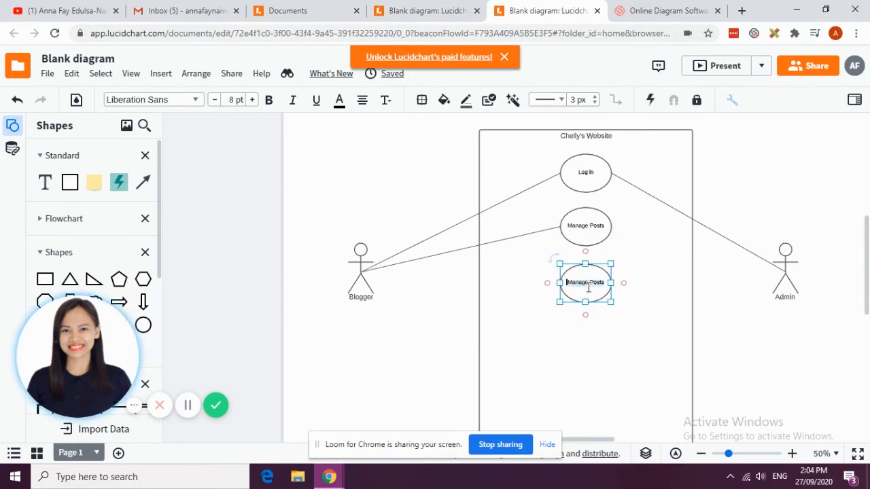
type("Manage Users")
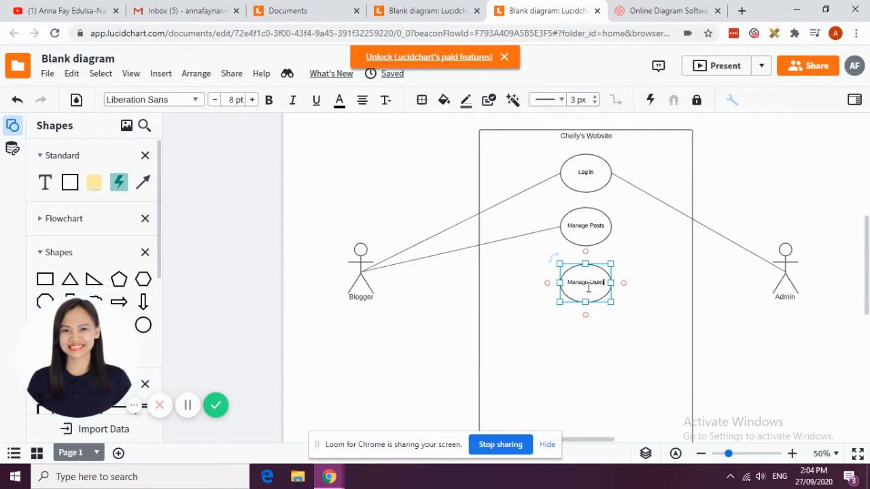
mouse_move(543, 109)
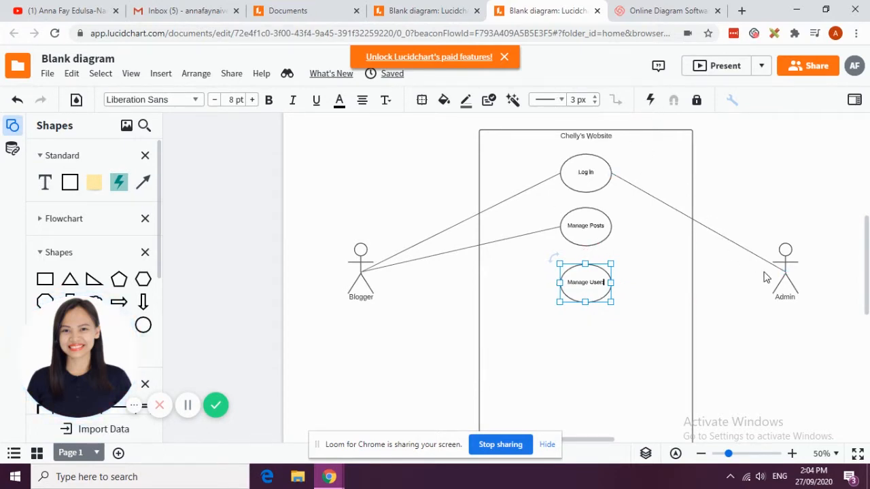
left_click(585, 225)
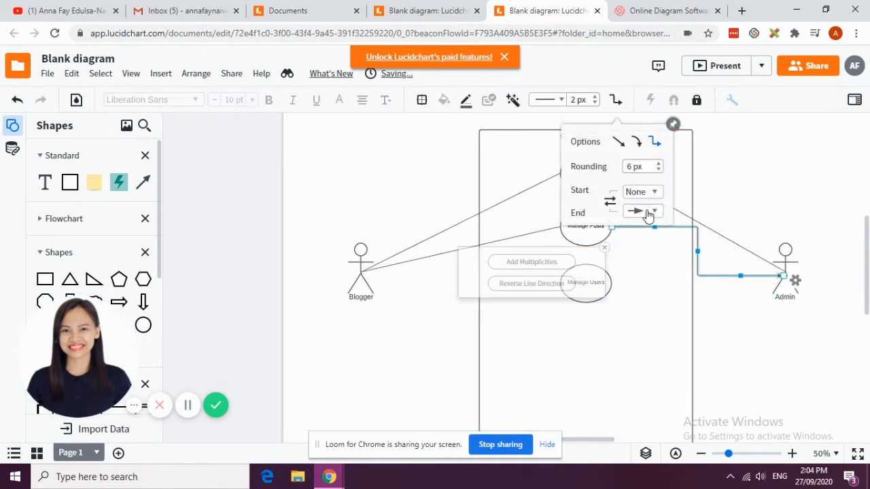
left_click(642, 211)
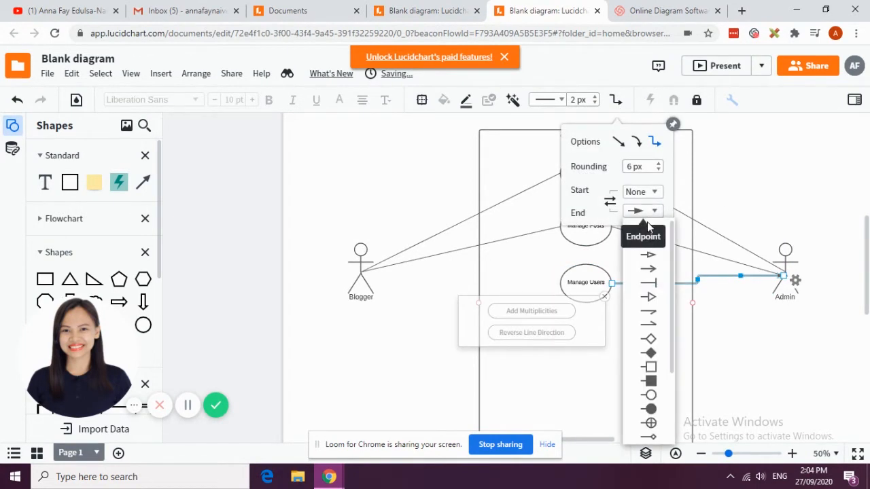
left_click(647, 269)
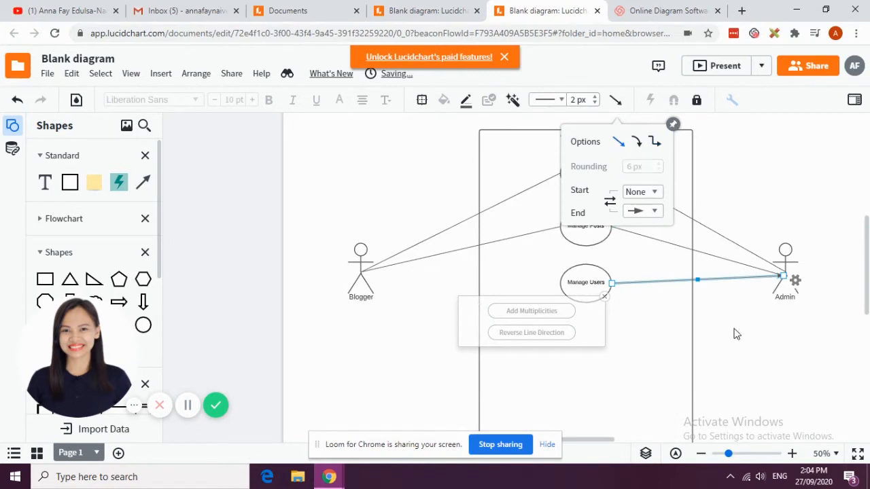
left_click(737, 334)
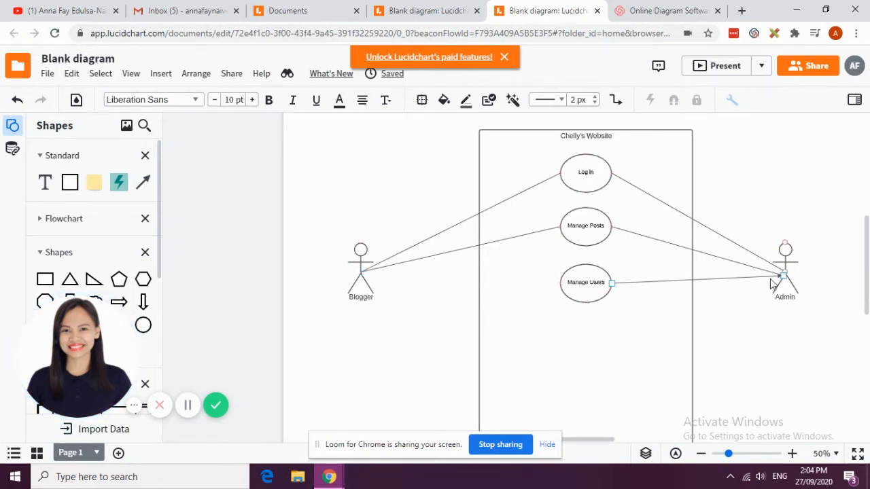
Make the Admin to Manage Users line straight
left_click(617, 101)
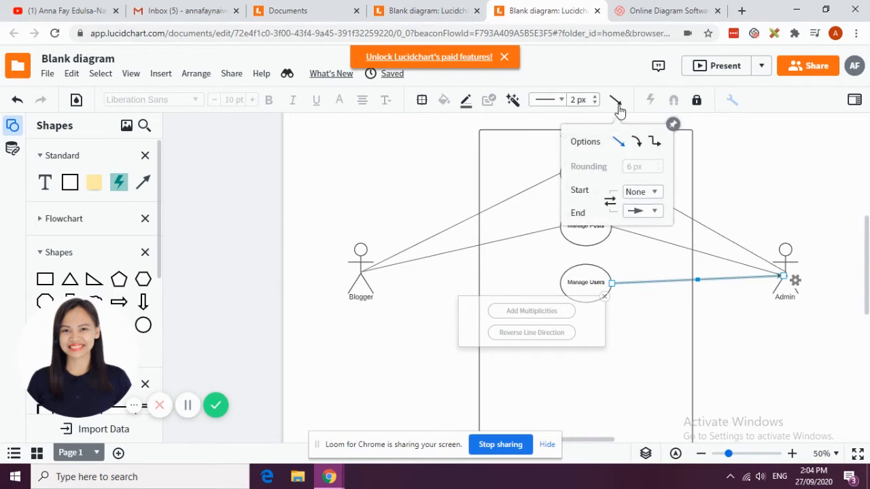
left_click(642, 210)
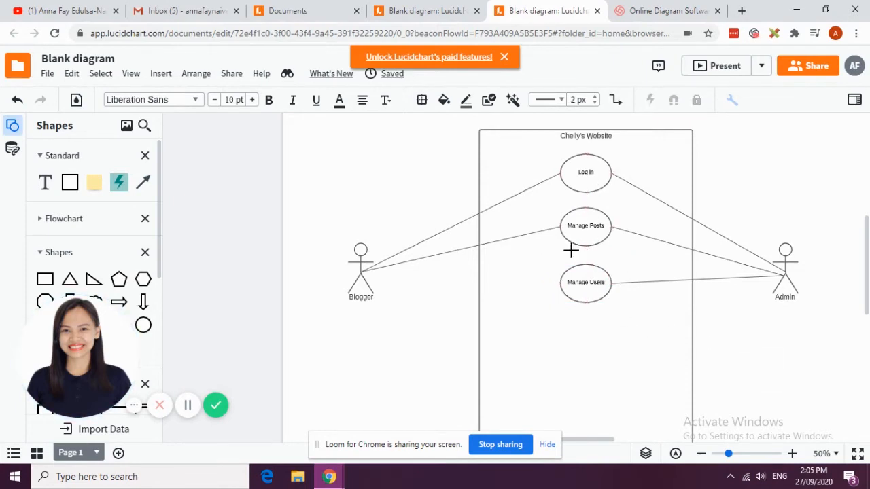
left_click(584, 281)
type("Log ou")
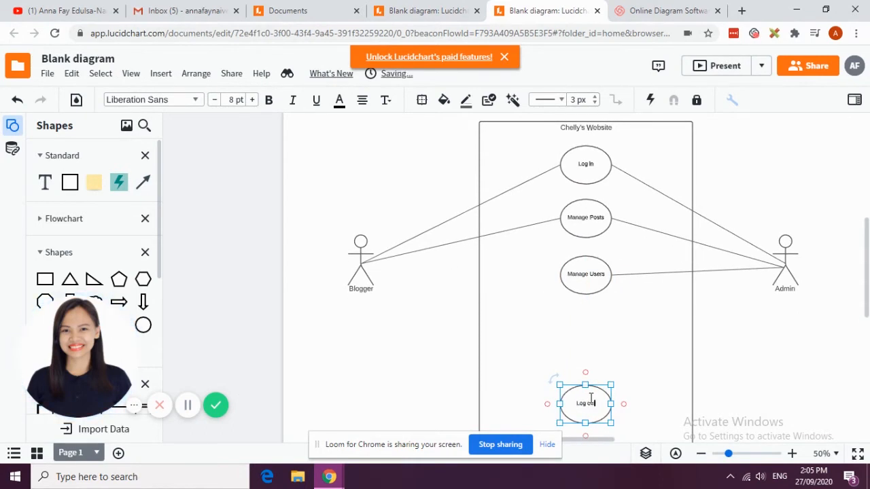
Finish the Log out label and pick the Manage Users use case to copy
left_click(416, 188)
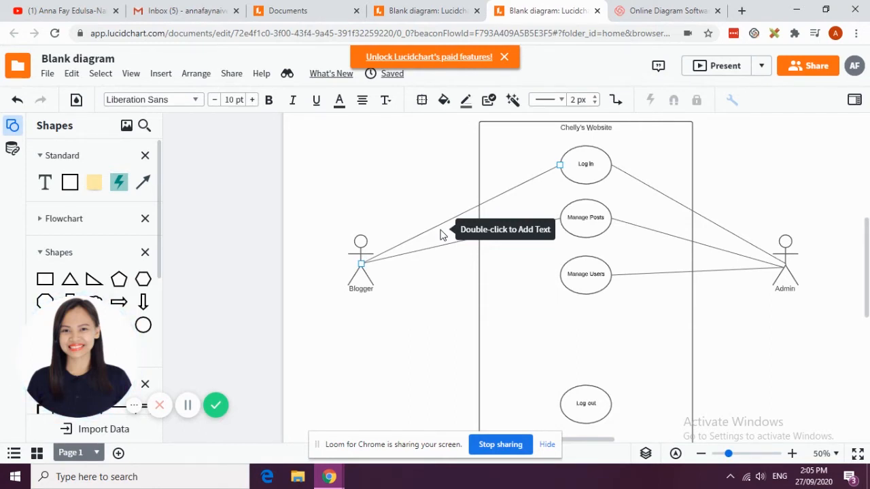
mouse_move(541, 168)
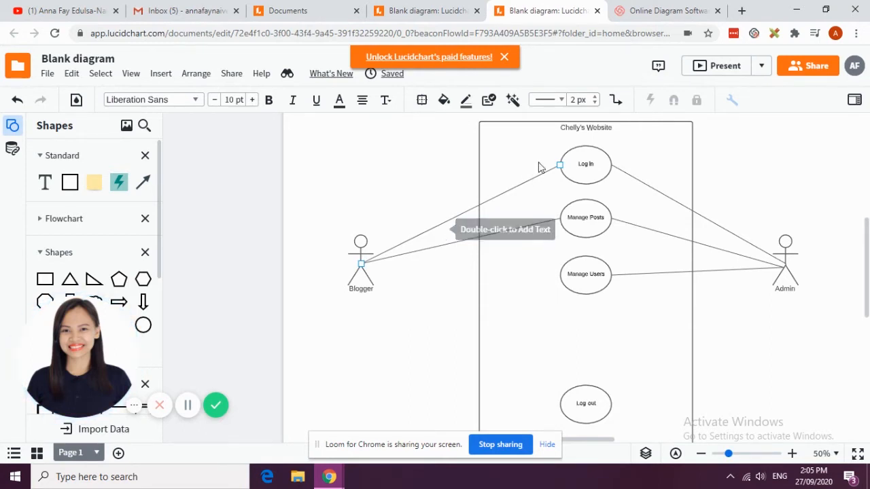
left_click(584, 217)
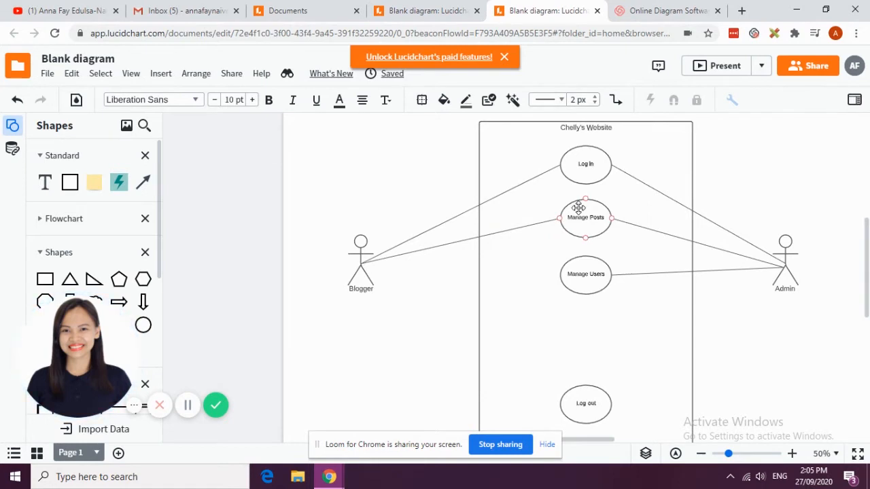
left_click(585, 274)
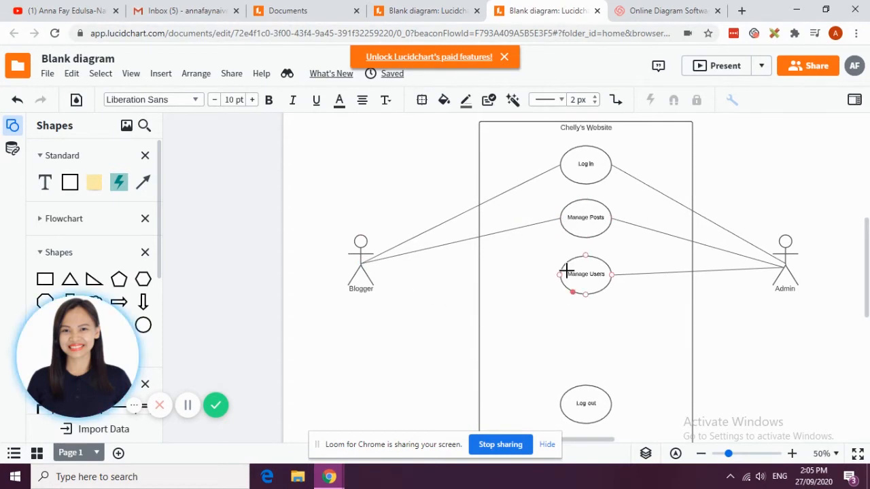
Add a Sign Up use case below Manage Users
left_click(585, 163)
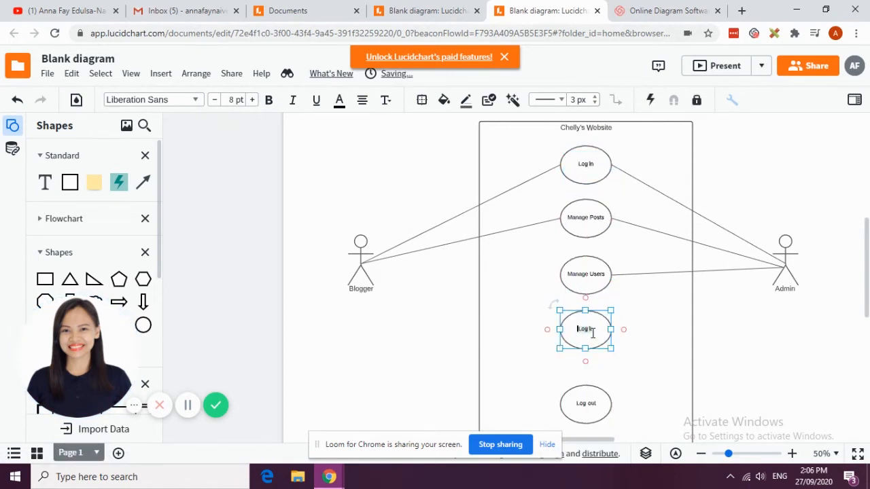
type("Sign Up")
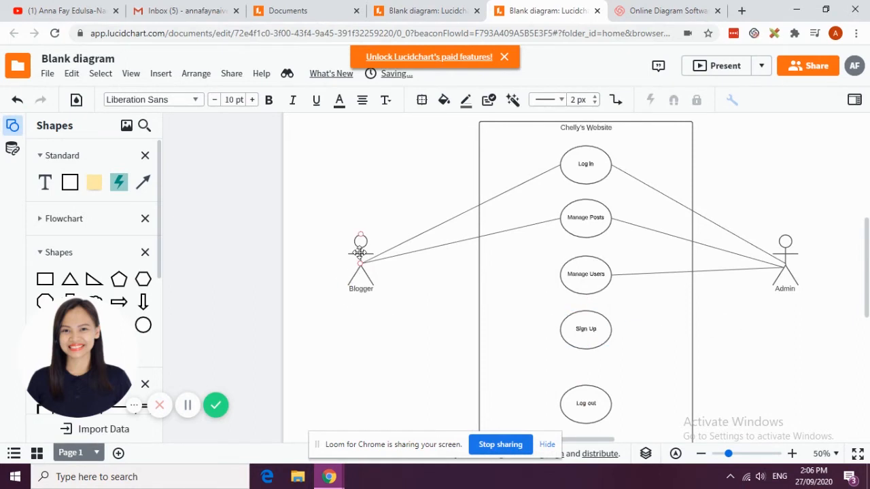
Copy the Blogger actor downward and rename the copy Guest
left_click(360, 261)
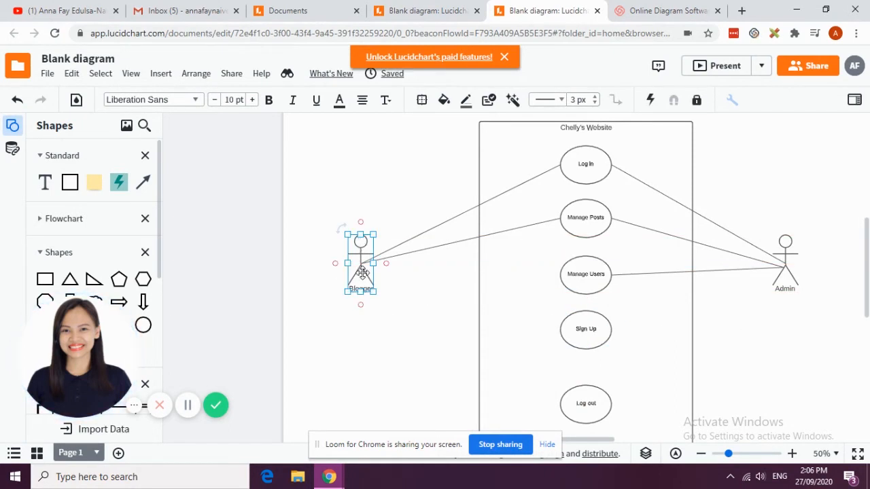
left_click_drag(360, 265, 360, 360)
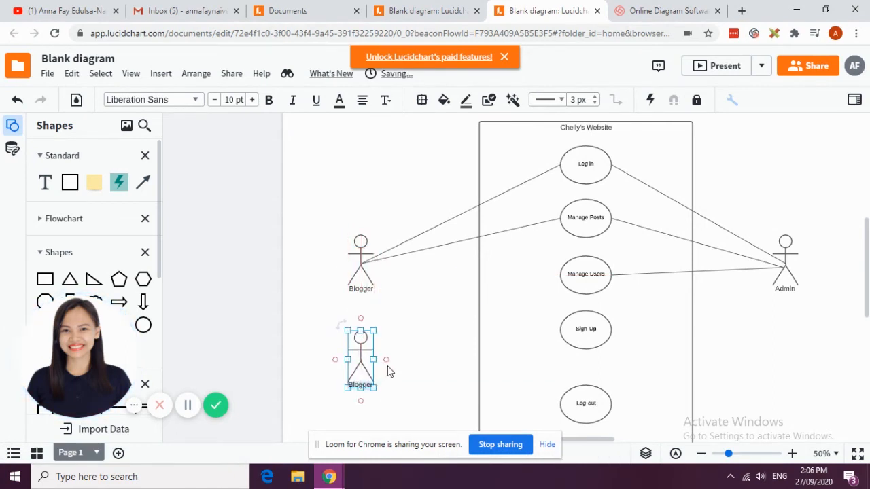
type("Guest")
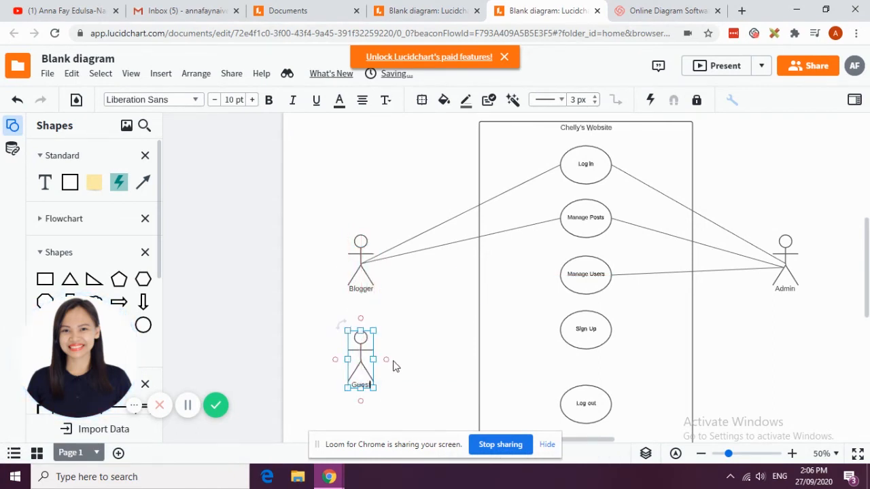
left_click(447, 329)
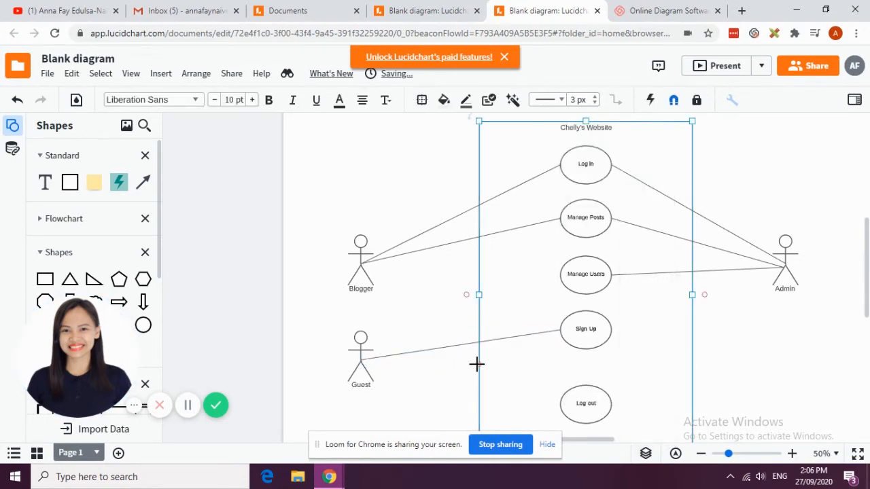
Copy Sign Up to its lower right as Confirm Email and link Sign Up to it
left_click(584, 329)
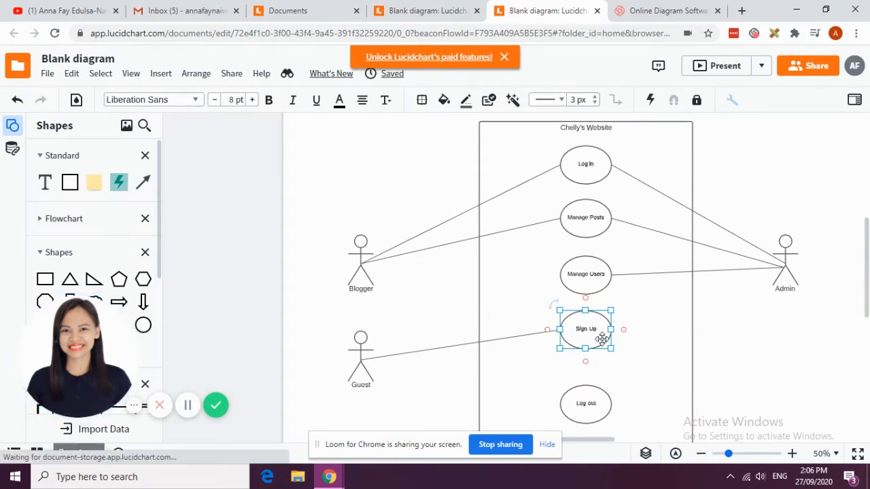
left_click_drag(586, 328, 652, 362)
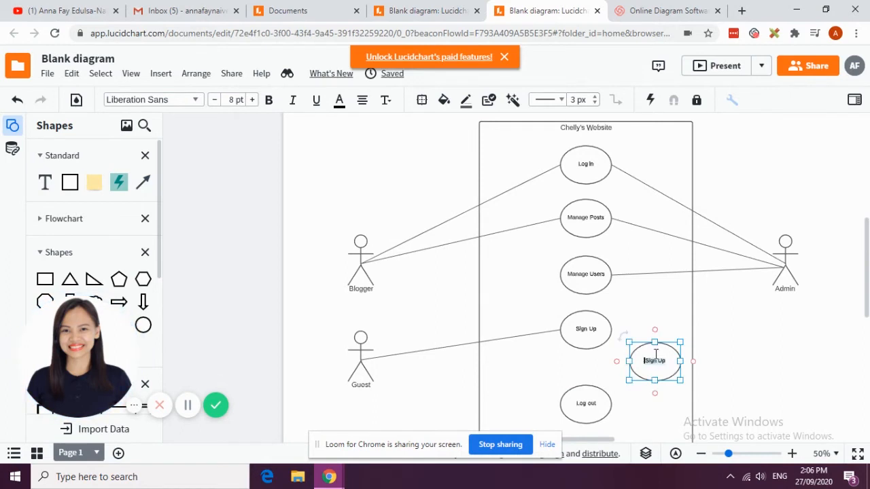
type("Confirm Email")
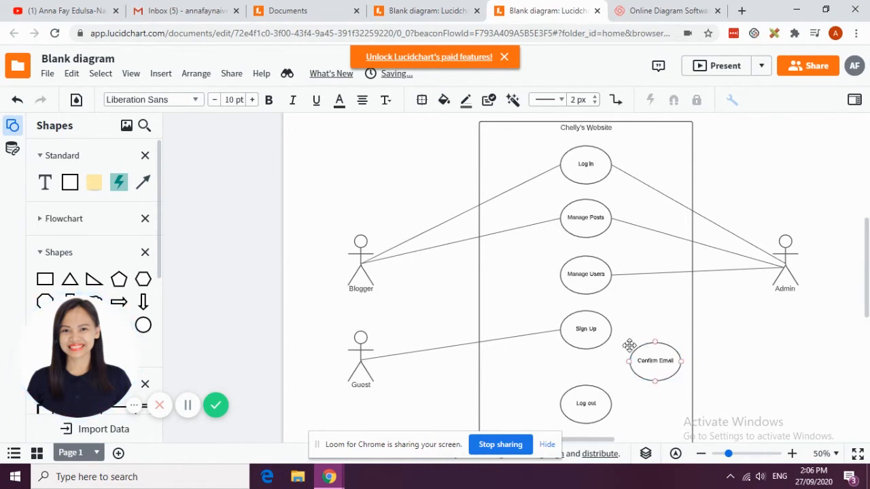
left_click(586, 329)
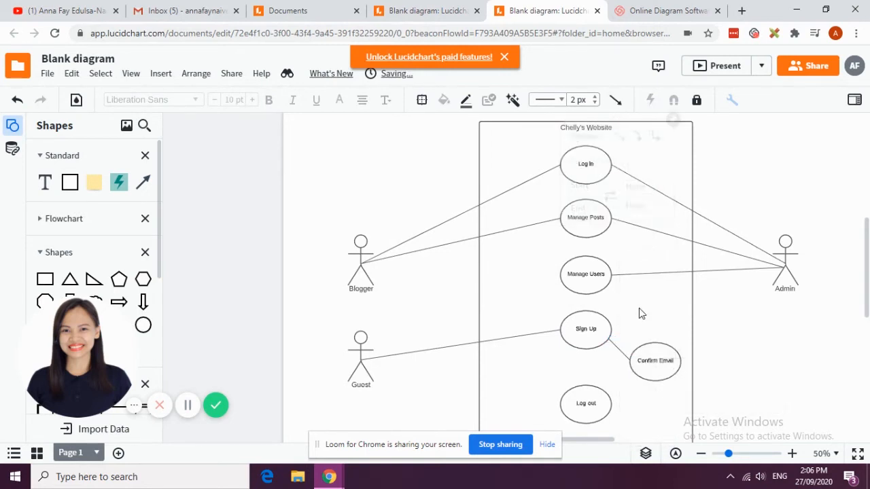
mouse_move(65, 11)
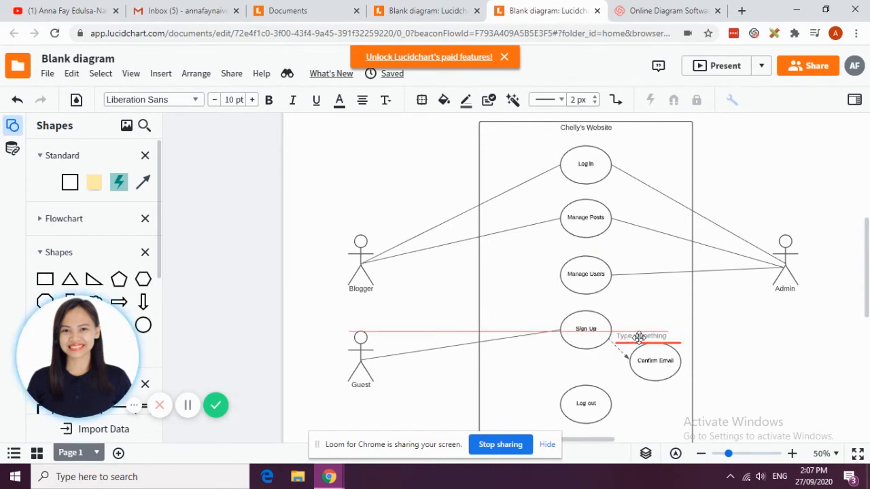
Label the arrow <<include>> and place a copied use case left of Confirm Email for Complete Profile
left_click(641, 336)
type("<<include>>")
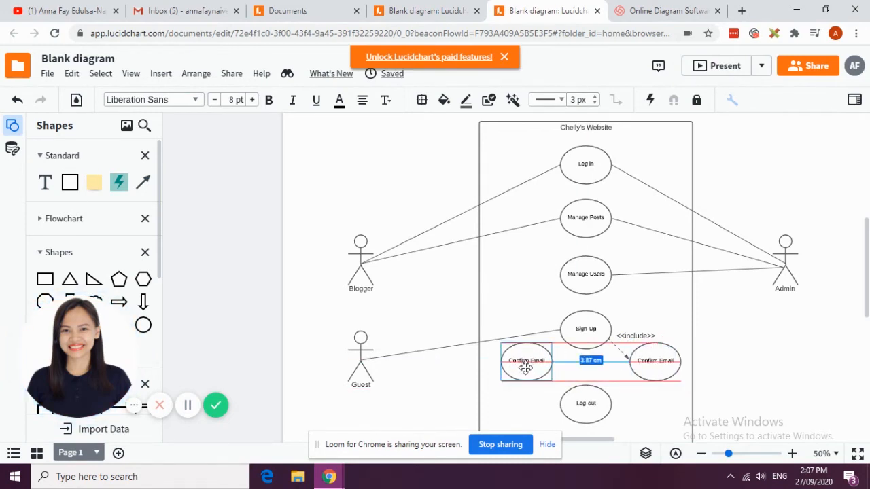
left_click(526, 361)
type("Complete Profile")
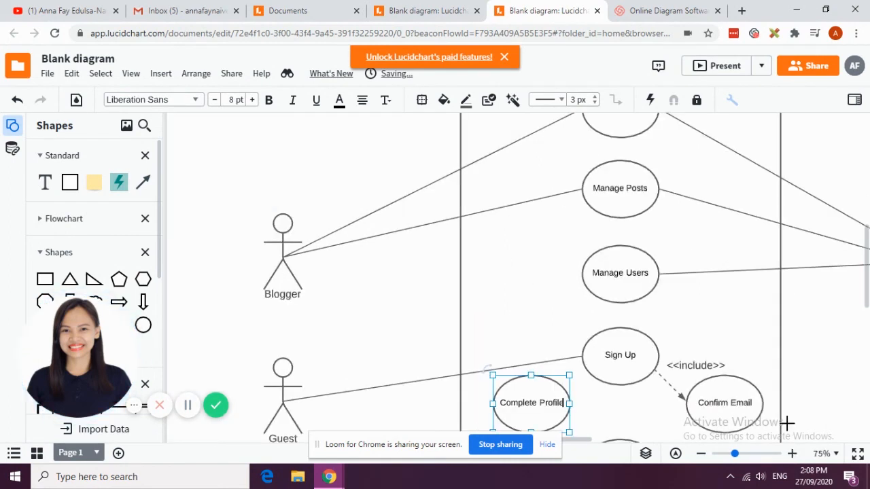
Connect Sign Up to Complete Profile with a dashed arrow
scroll("down", 3)
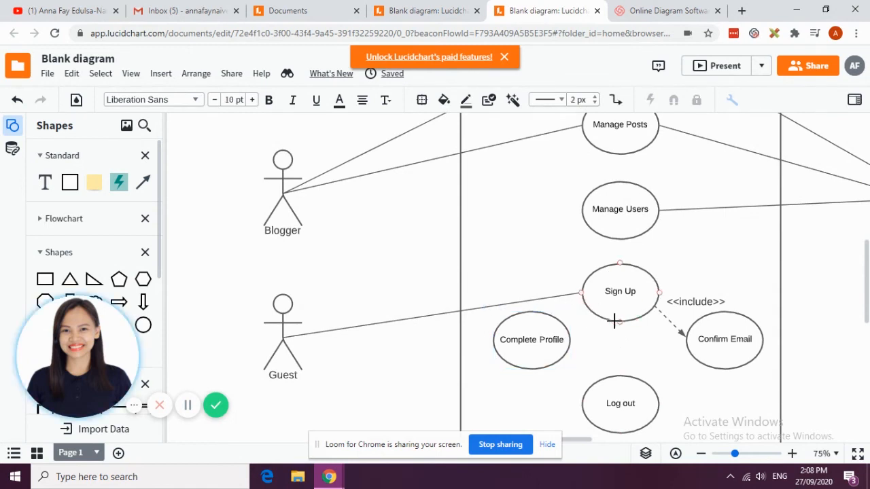
left_click_drag(620, 291, 601, 307)
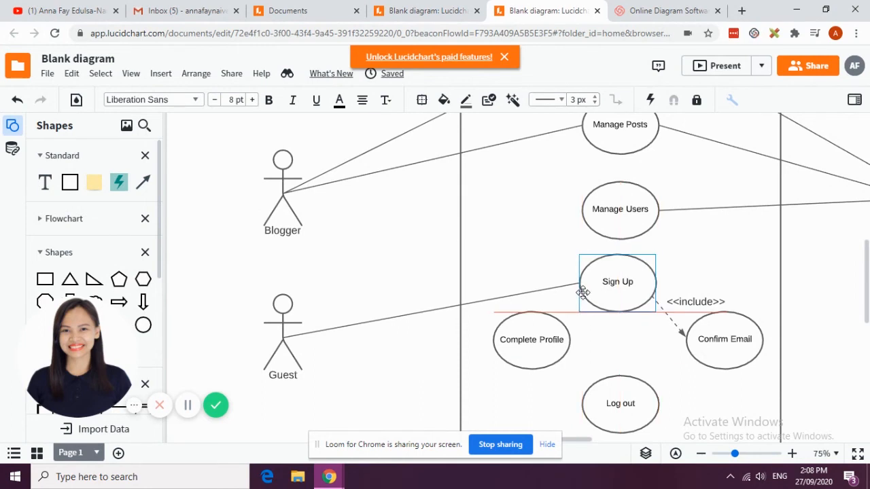
left_click(617, 281)
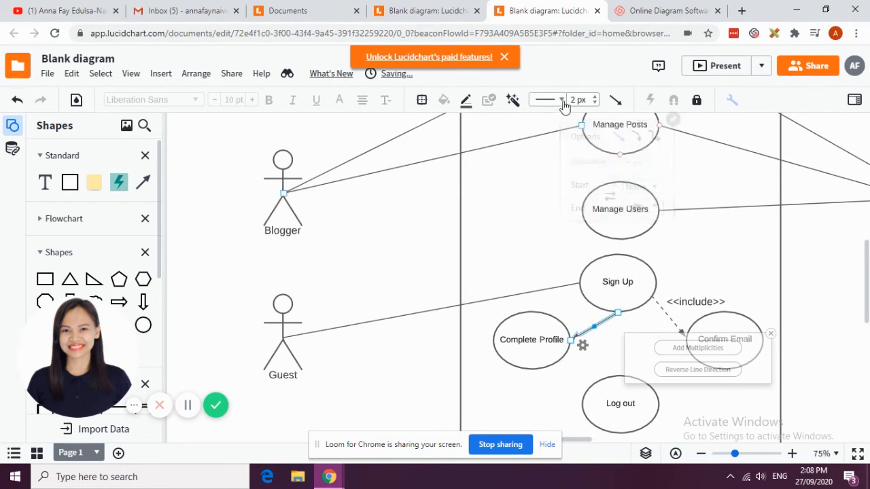
left_click(560, 101)
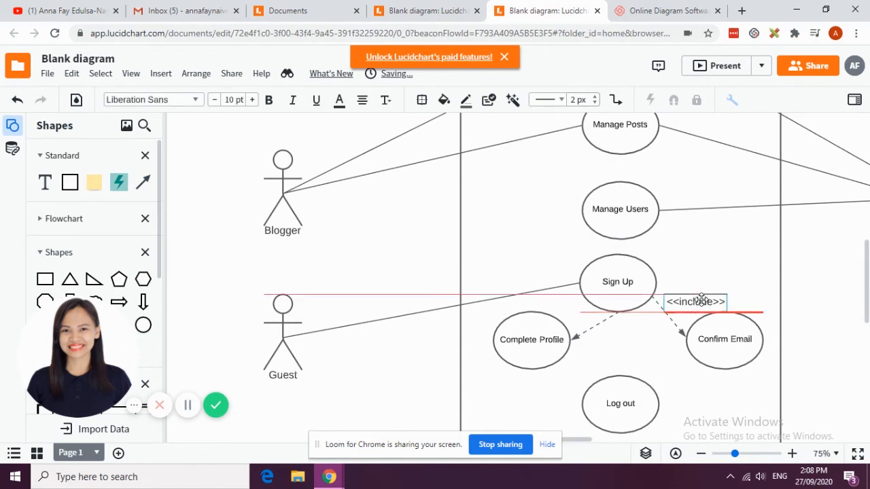
Ctrl-drag a copy of the <<include>> label beside the new dashed arrow for editing
left_click_drag(694, 302, 636, 339)
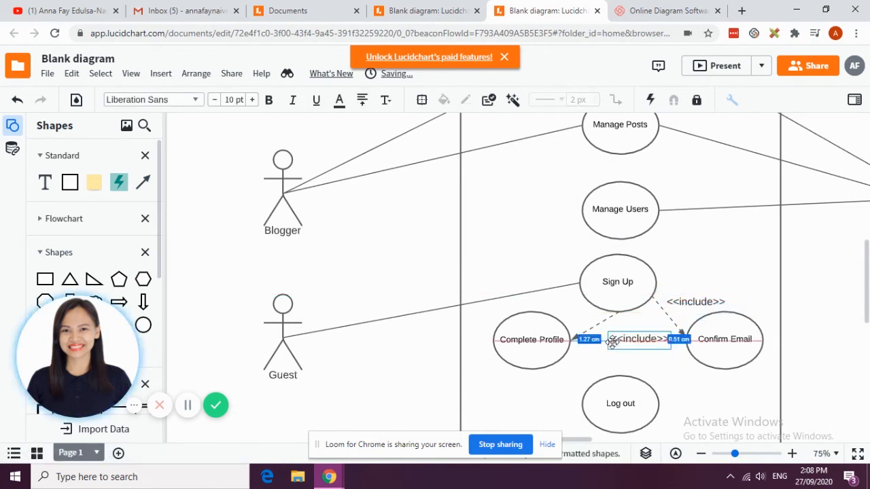
left_click_drag(638, 339, 620, 334)
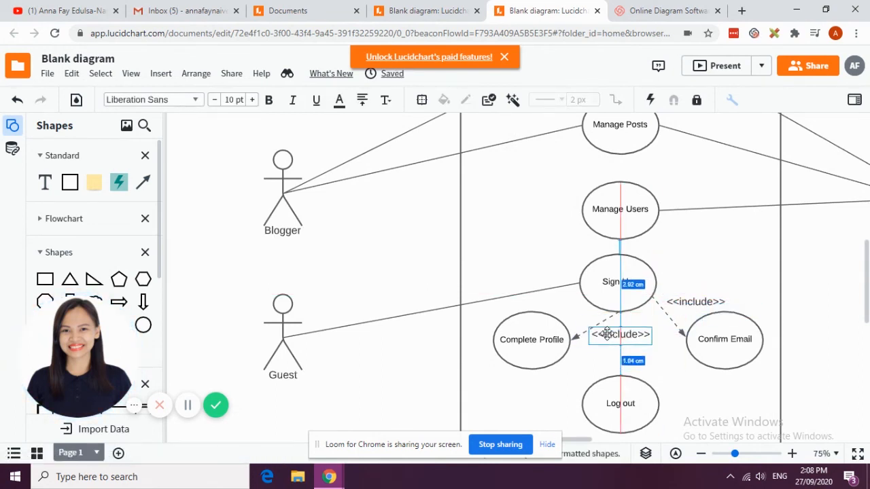
left_click(620, 335)
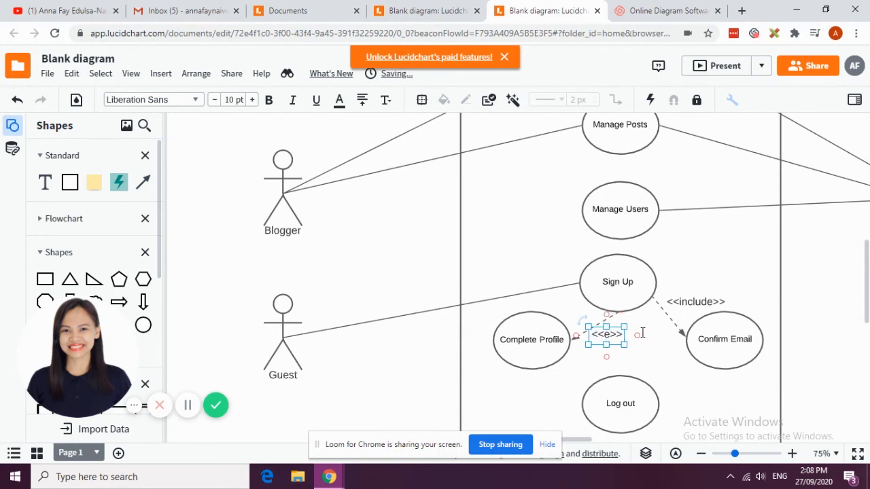
Rewrite the copied label to read <<extend>> and zoom out to review the finished diagram
type("xtend")
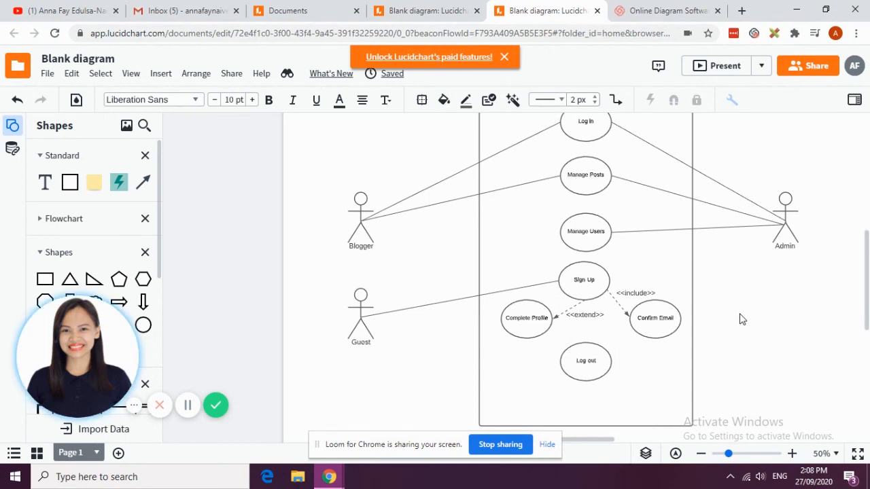
left_click(486, 254)
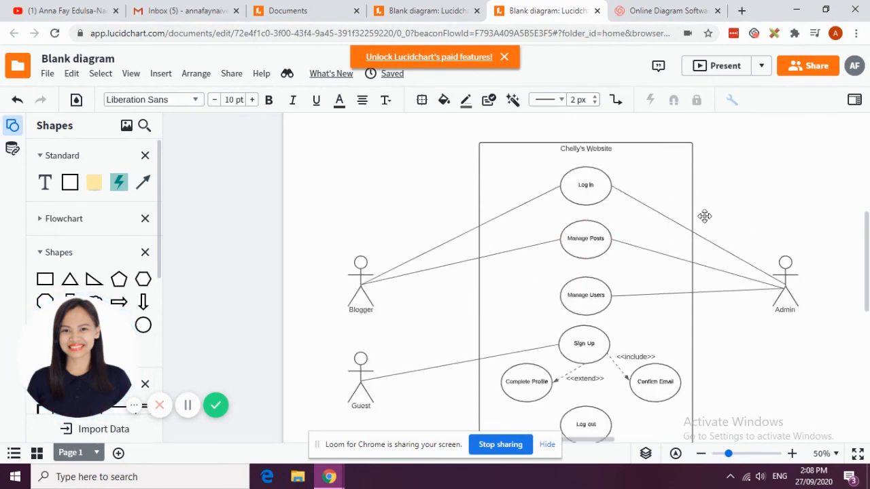
mouse_move(729, 207)
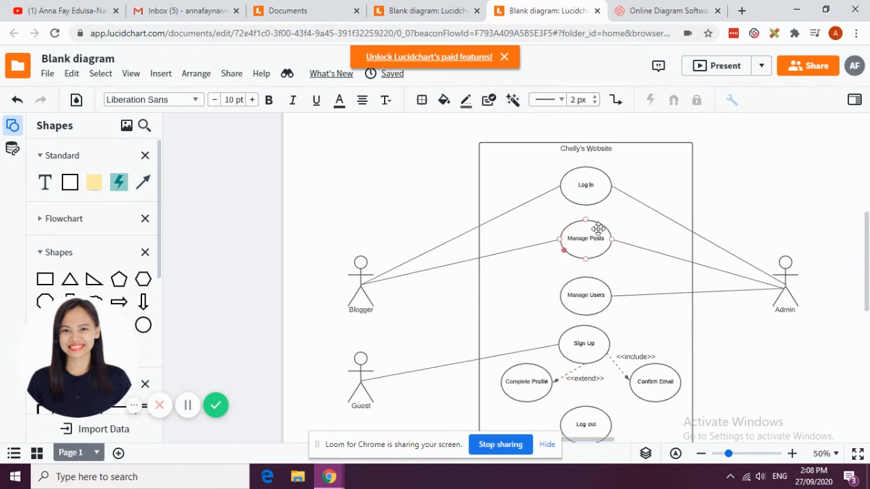
scroll("down", 3)
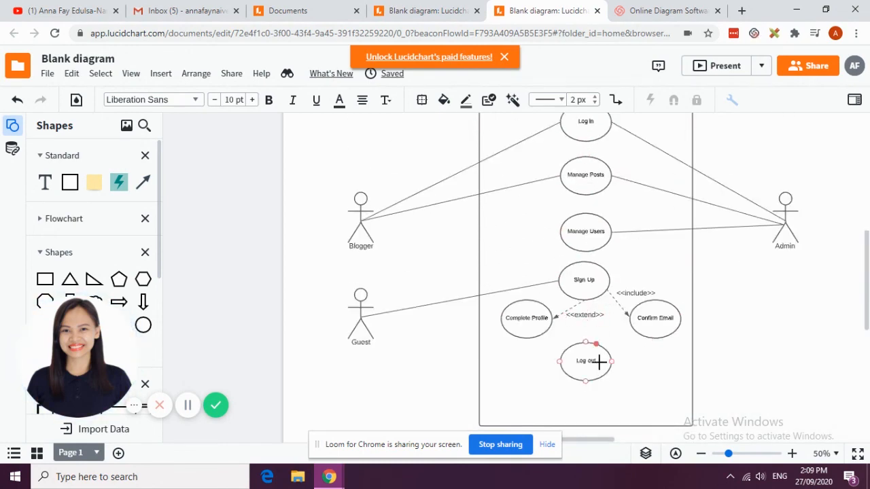
scroll("down", 3)
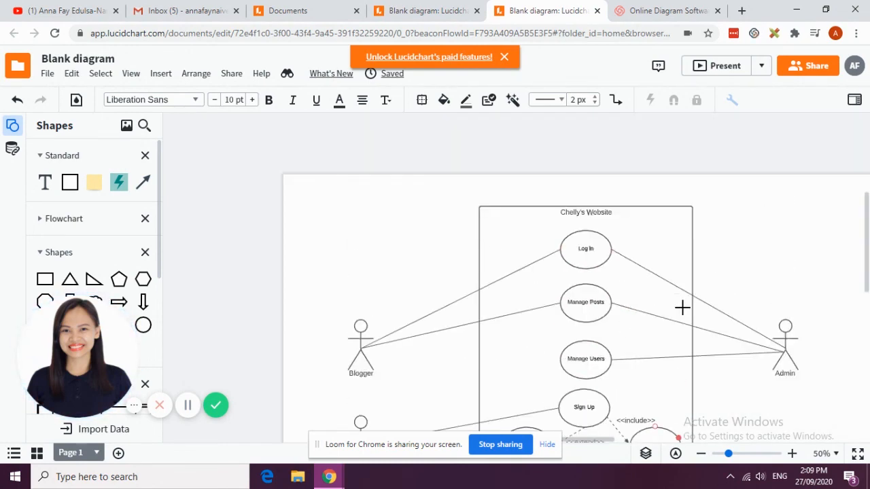
scroll("down", 3)
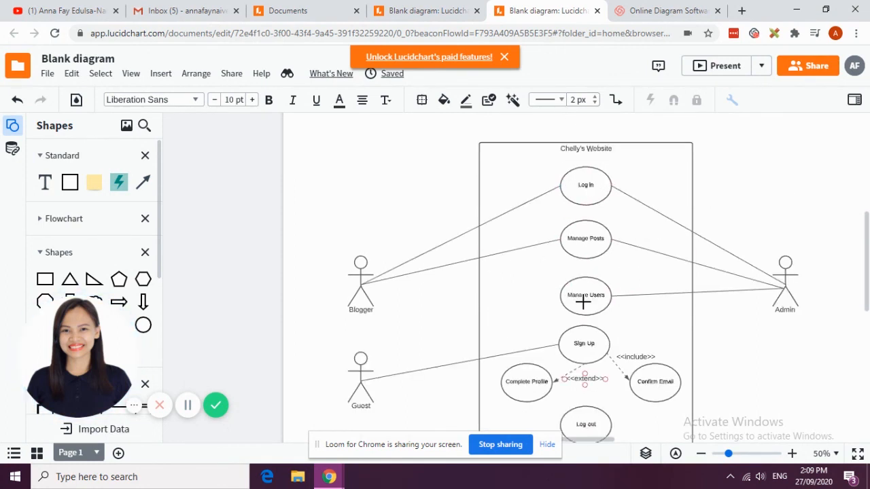
scroll("down", 3)
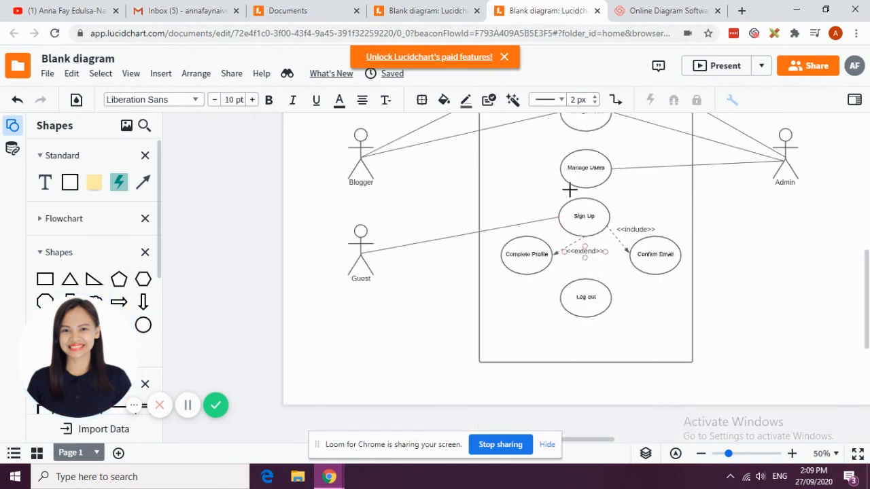